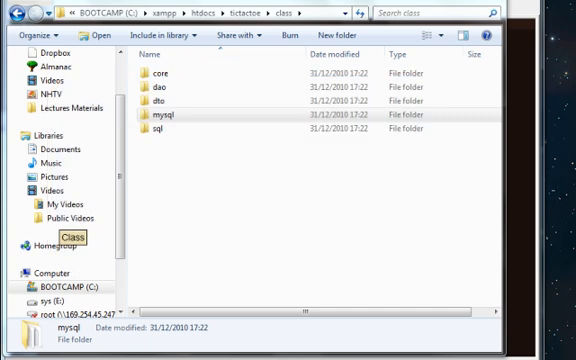
Step: Navigate into the mysql folder inside the class directory
left_click(168, 122)
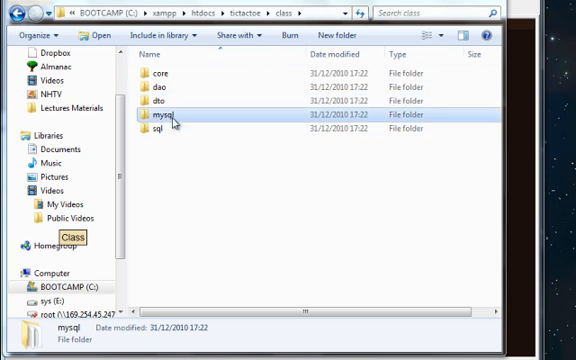
double_click(176, 116)
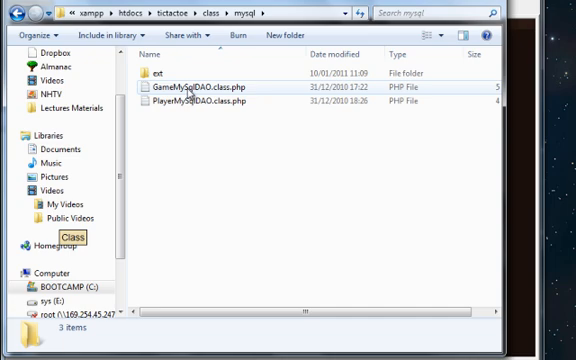
Step: Review GameMySqlDAO.class.php's query methods in Notepad++, then enter the ext subfolder
double_click(204, 88)
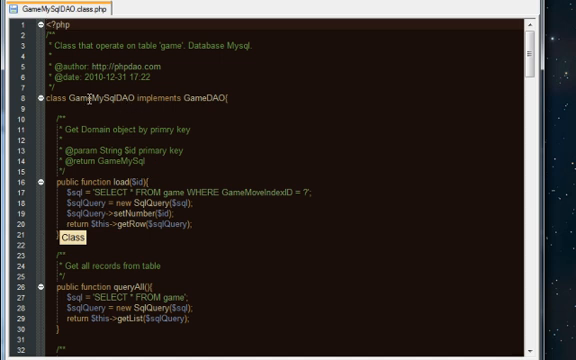
scroll("down", 3)
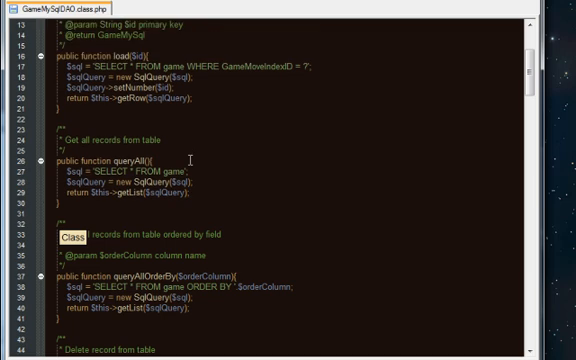
scroll("down", 3)
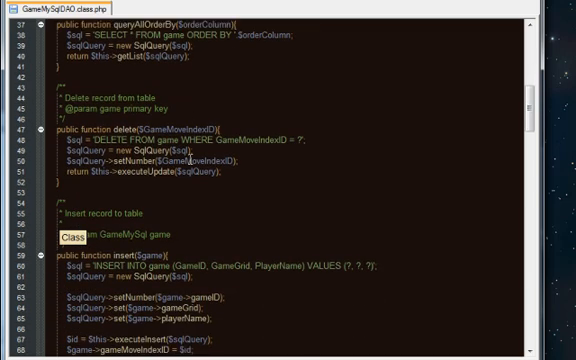
scroll("down", 3)
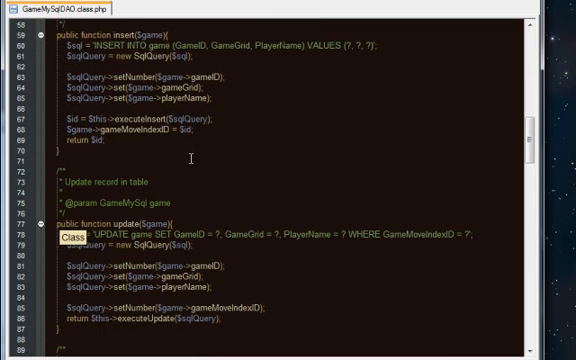
scroll("down", 3)
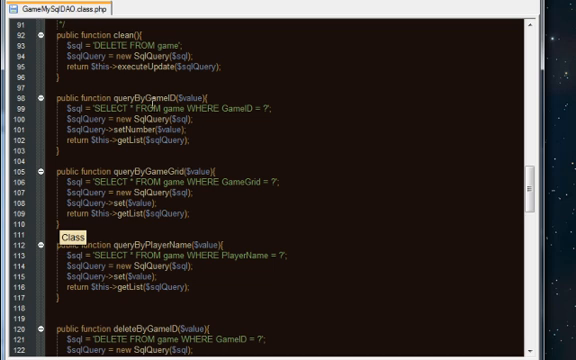
double_click(140, 100)
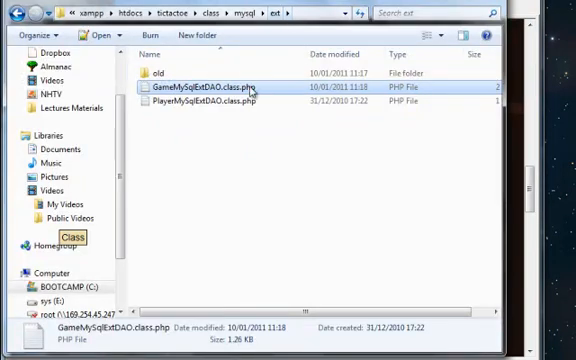
Step: Load GameMySqlExtDAO.class.php from the ext folder into Notepad++
double_click(202, 84)
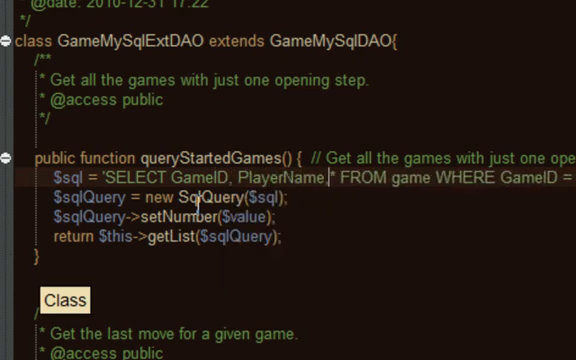
Step: Extend the queryStartedGames SELECT with GameGrid and COUNT(*) AS StepNumber
type(", GameGrid, COUNT")
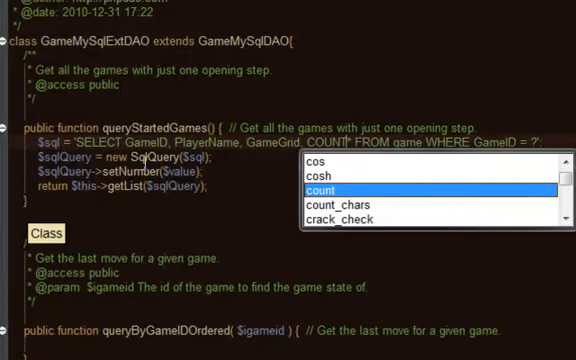
left_click(322, 188)
type("(*) AS StepNumber")
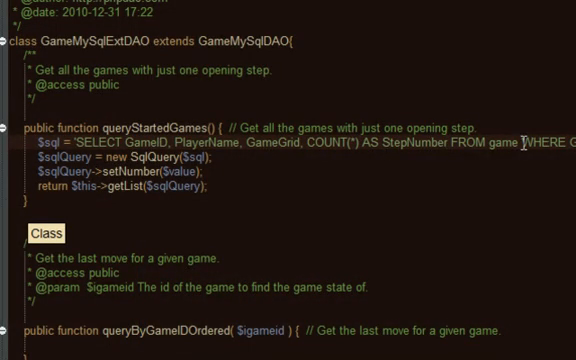
double_click(418, 142)
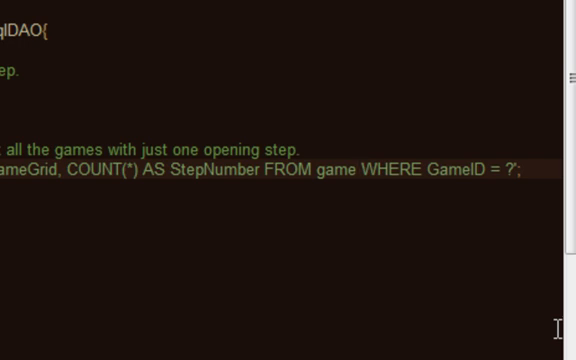
Step: Add GROUP BY GameID with a HAVING clause to the queryStartedGames SQL
type("Group")
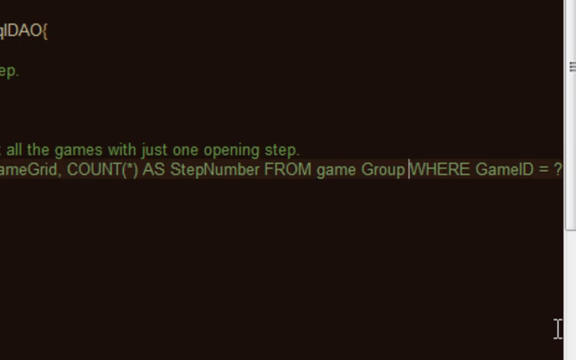
type("BY")
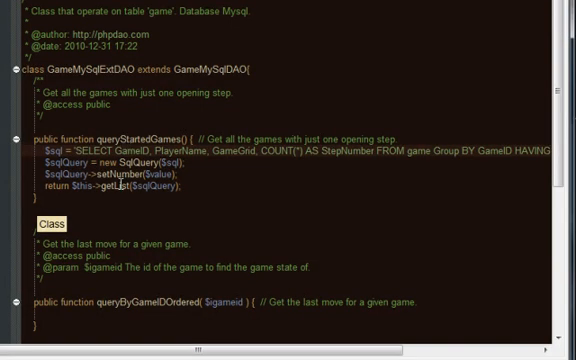
double_click(110, 184)
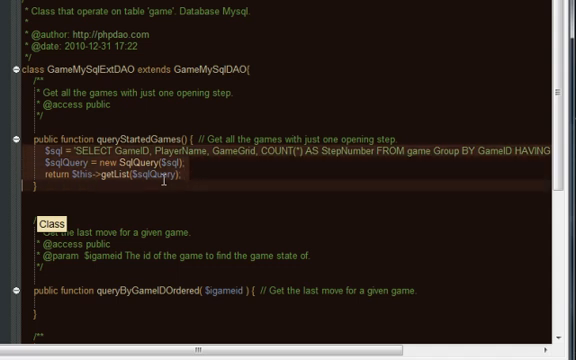
mouse_move(162, 130)
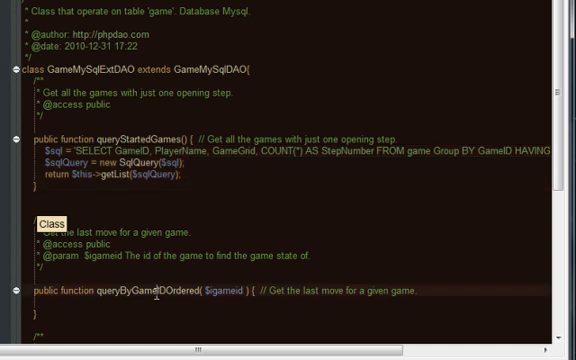
Step: Add ORDER BY GameMoveIndexID DESC to queryByGameIDOrdered and return getRow instead of getList
scroll("down", 3)
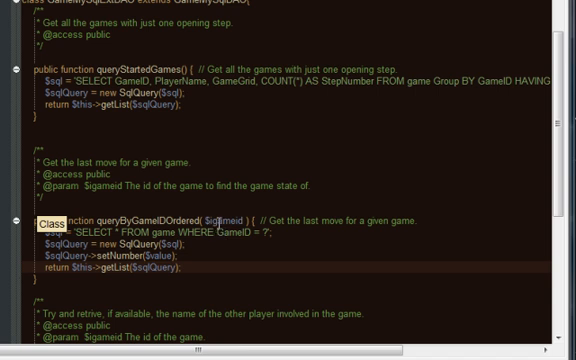
double_click(238, 216)
type(" ORDER")
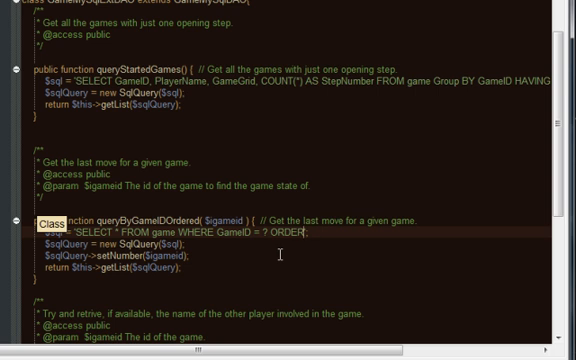
type("BY;")
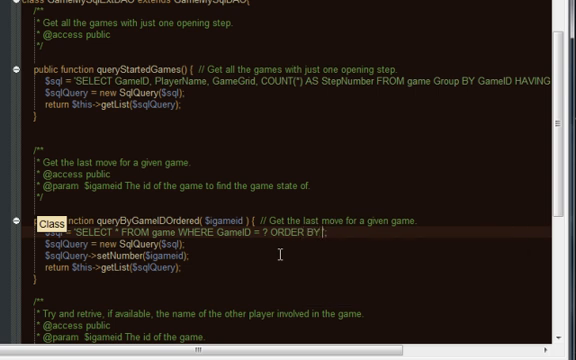
type("GameMoveIndexI")
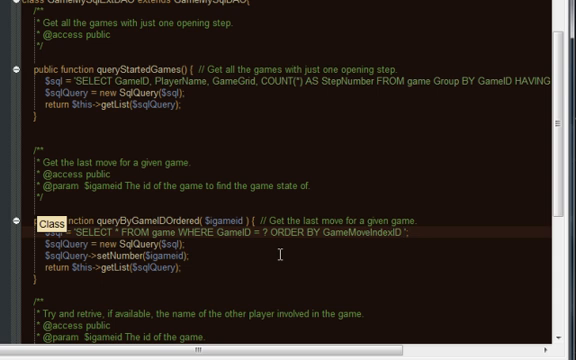
type("DESC")
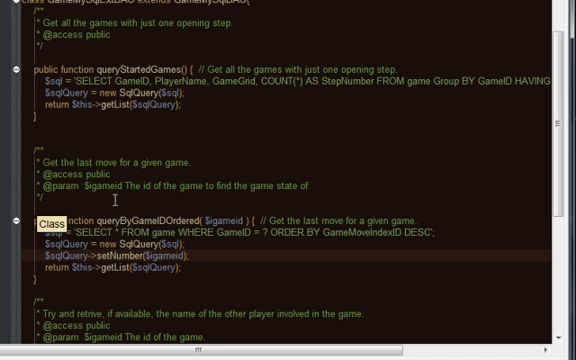
mouse_move(218, 230)
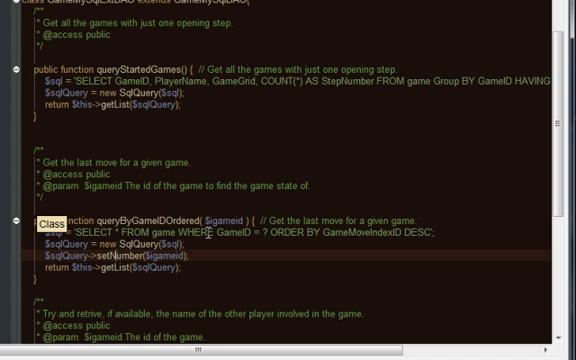
mouse_move(430, 242)
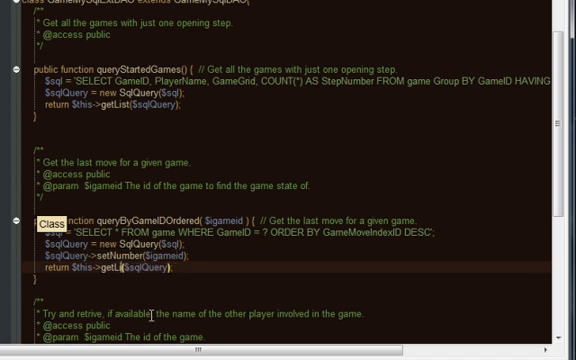
type("getRow")
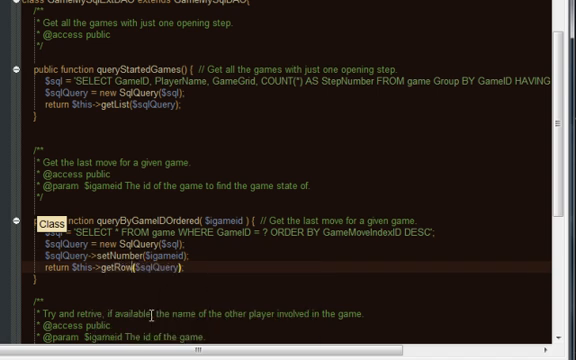
Step: Filter queryGetOtherPlayerName by GameID = ? AND PlayerName != ?, binding $gameid and the name
scroll("down", 3)
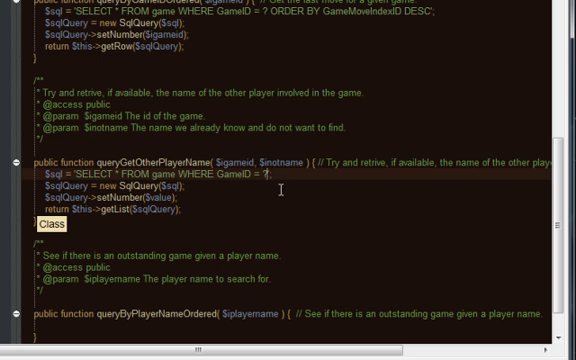
type("AND")
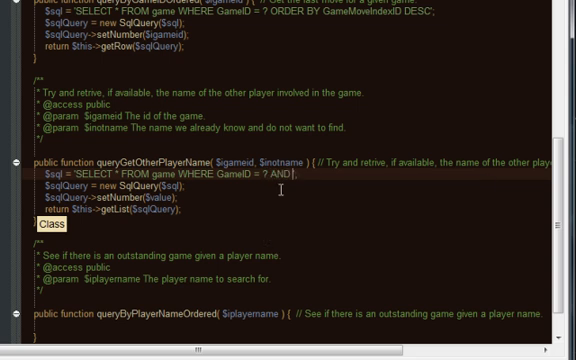
type("PlayerName")
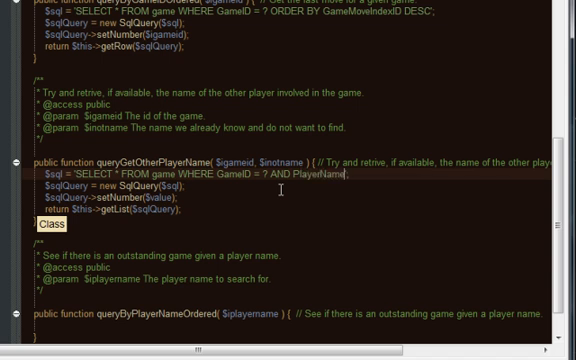
type("!= ?")
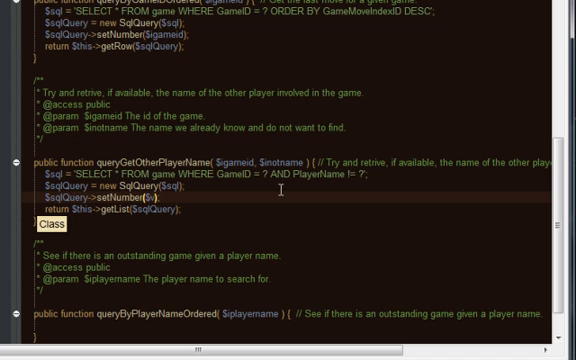
type("igameid")
type("$sqlQuery->set($inotname);")
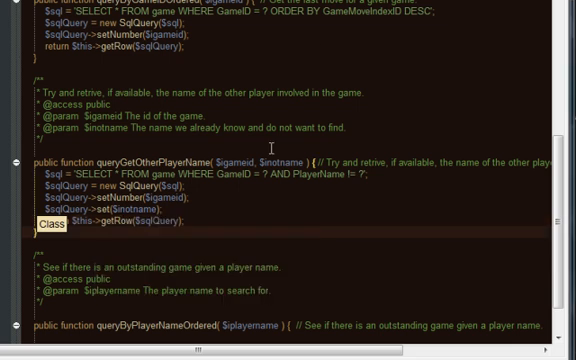
Step: Add ORDER BY GameMoveIndexID DESC to queryByPlayerNameOrdered and bind $playername instead of $status
scroll("down", 3)
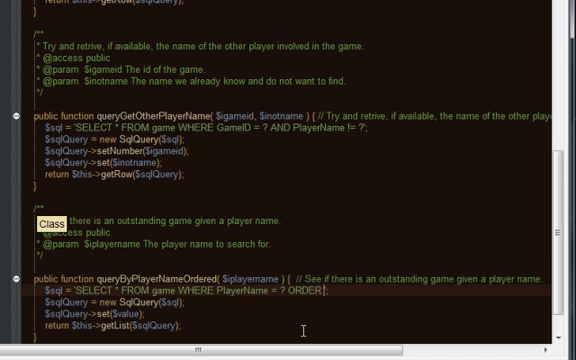
type("BY")
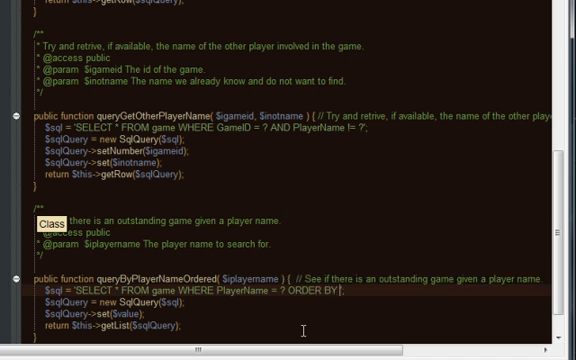
type("GameMov")
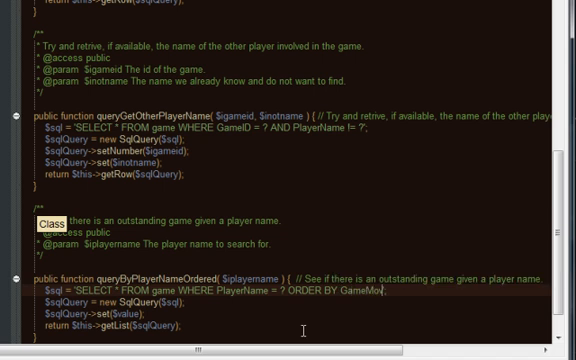
type("Index")
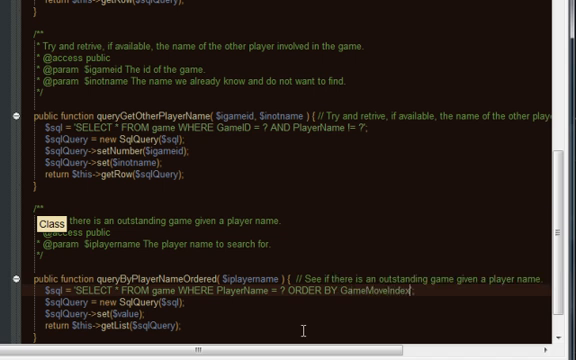
type("DESC")
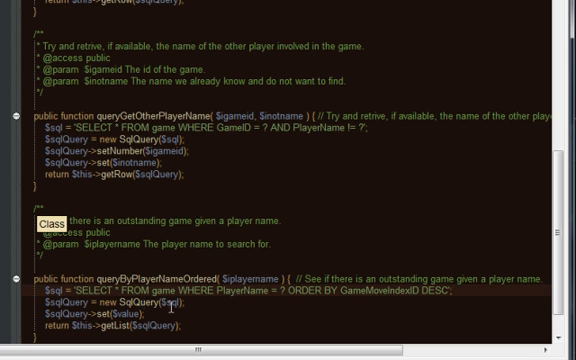
double_click(252, 270)
type("Row")
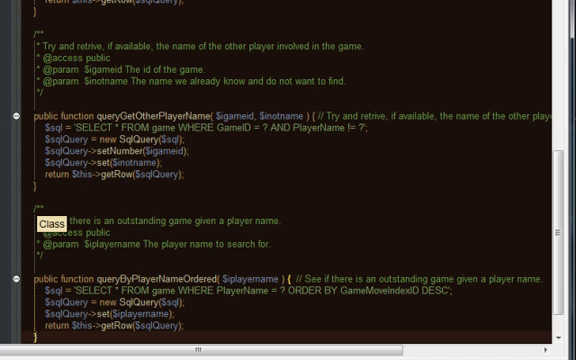
scroll("up", 3)
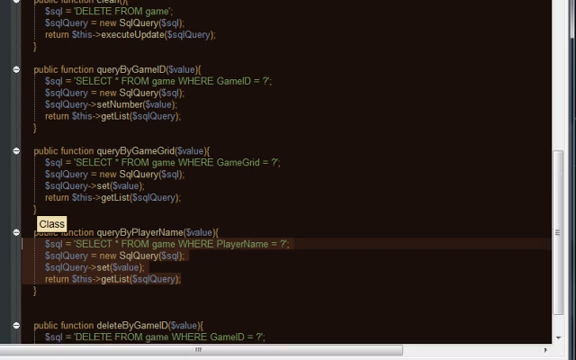
scroll("down", 3)
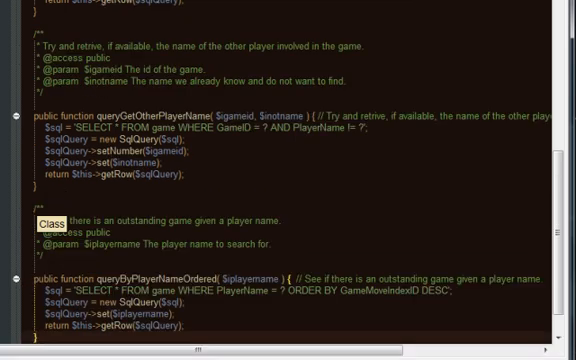